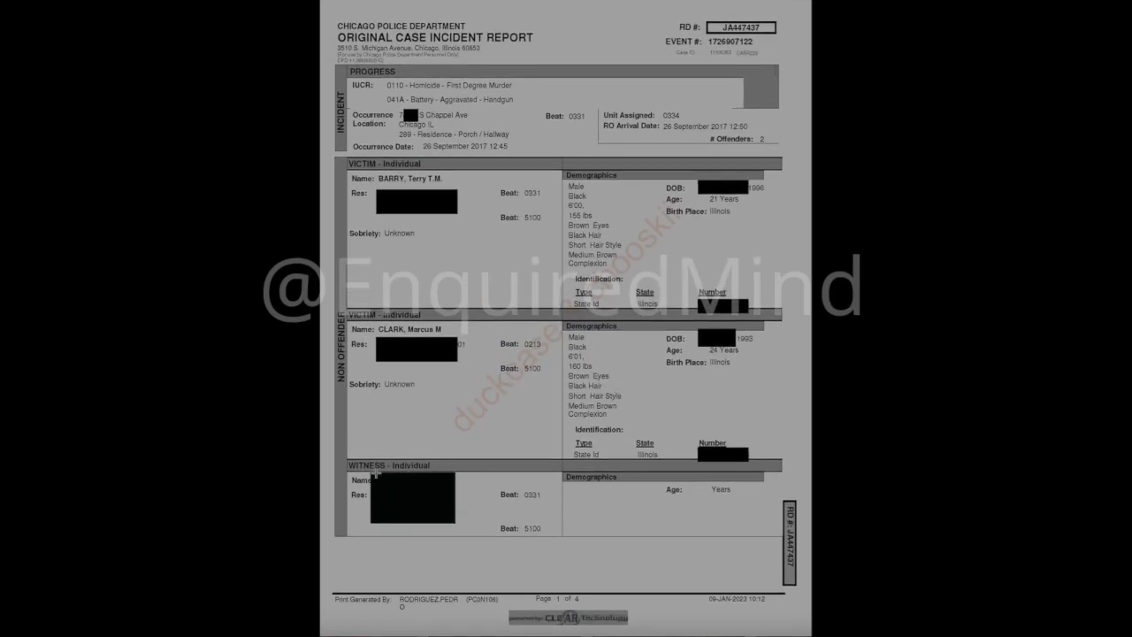
pyautogui.scroll(-3)
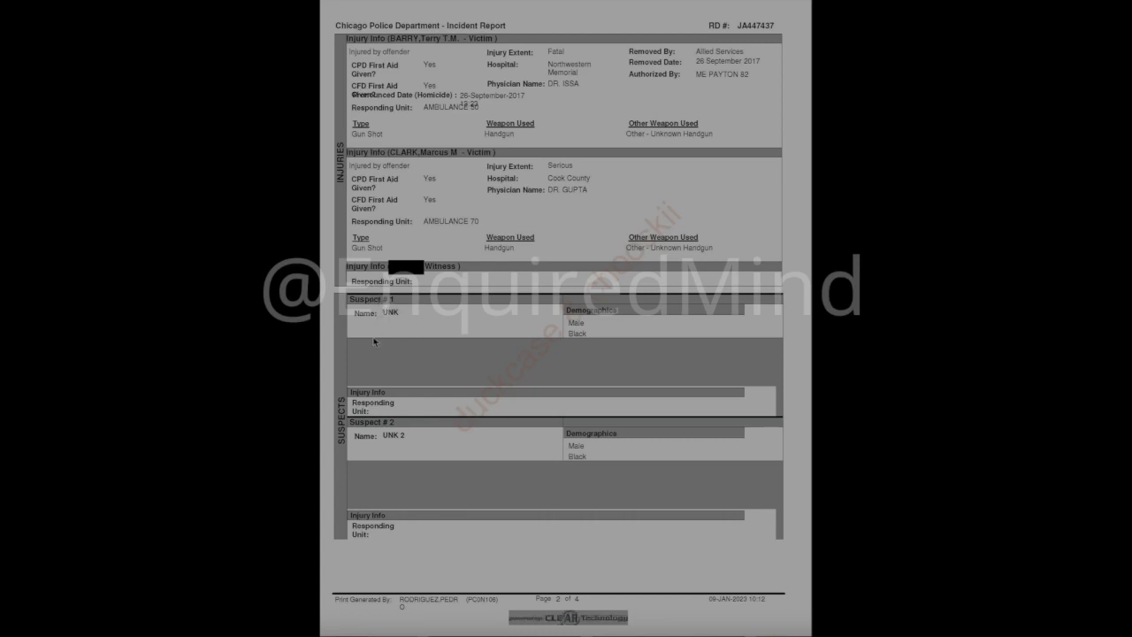
pyautogui.moveTo(438, 352)
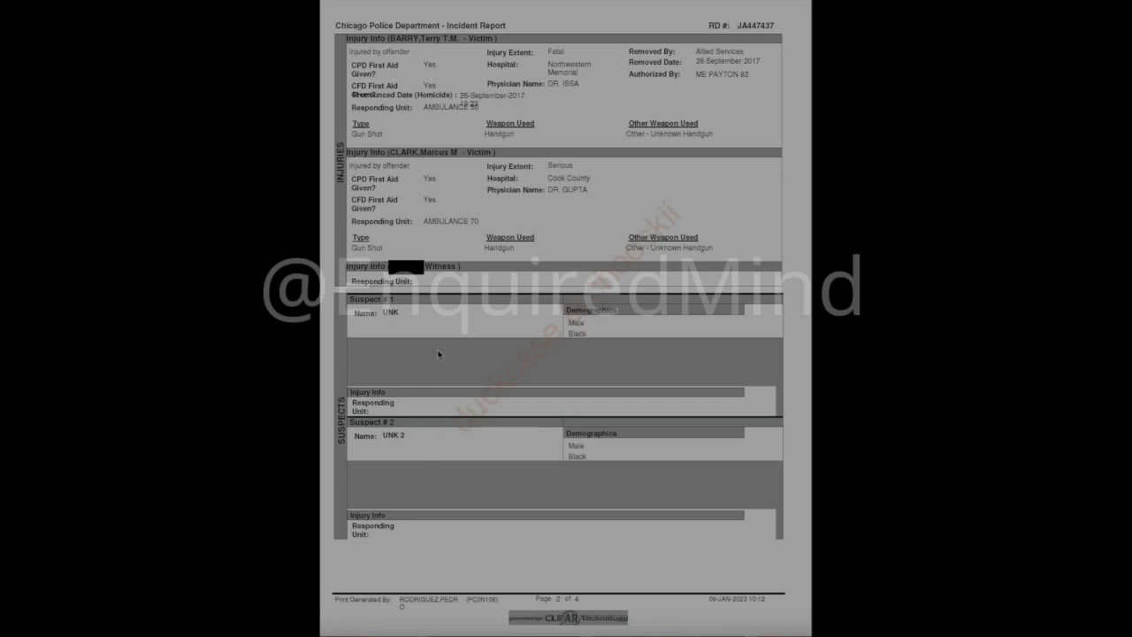